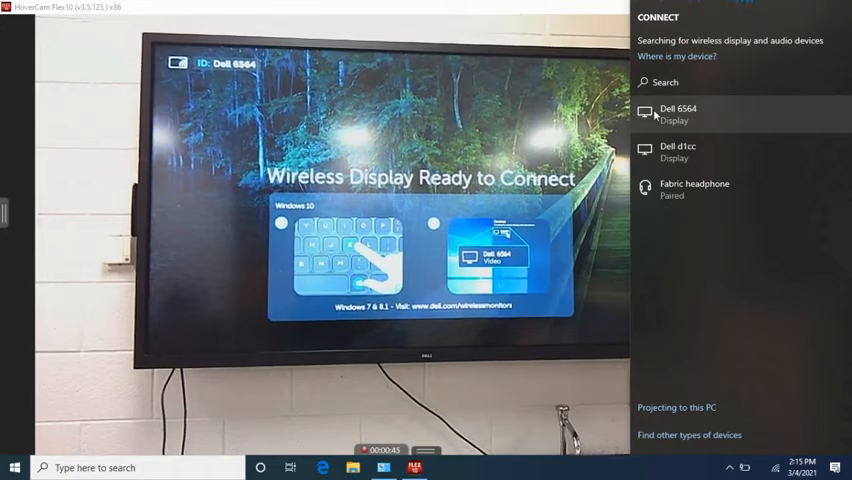
left_click(680, 108)
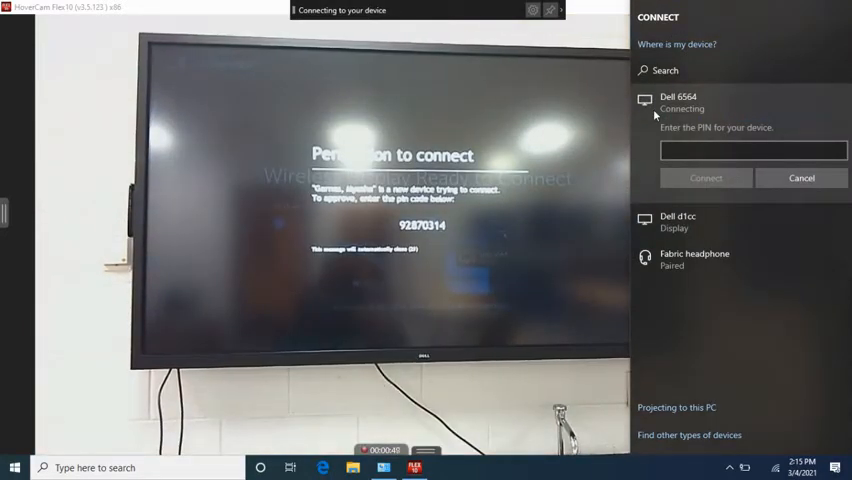
left_click(752, 150)
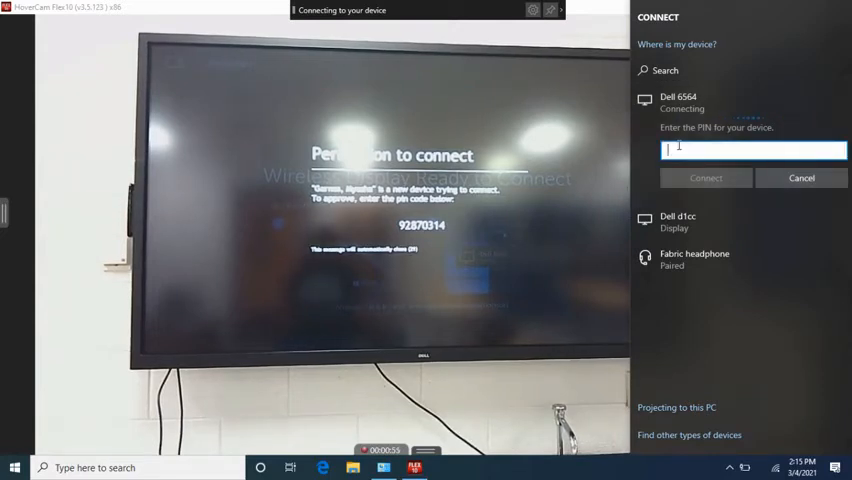
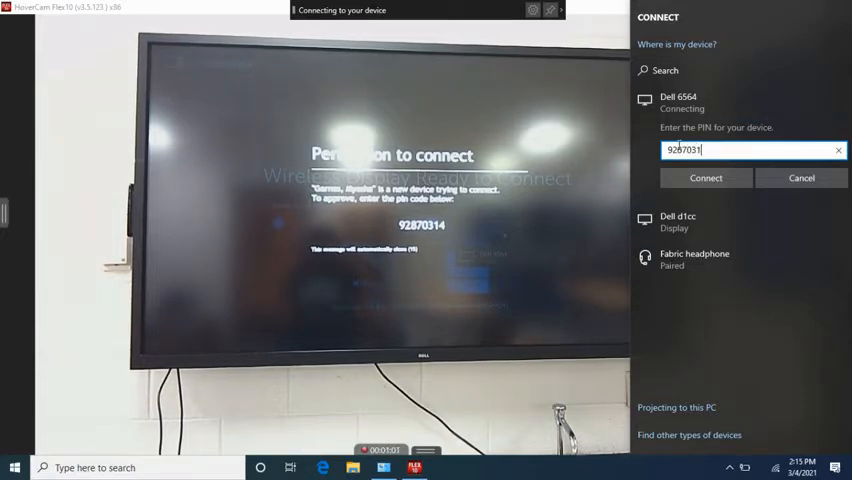
left_click(704, 176)
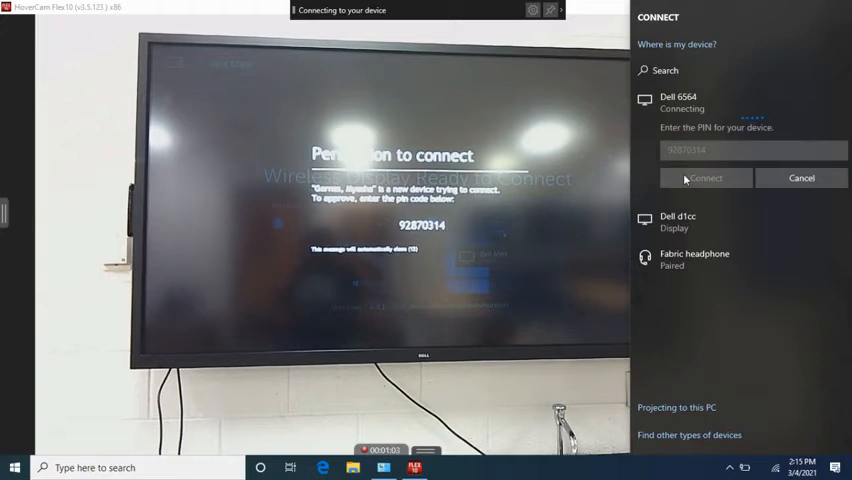
left_click(704, 178)
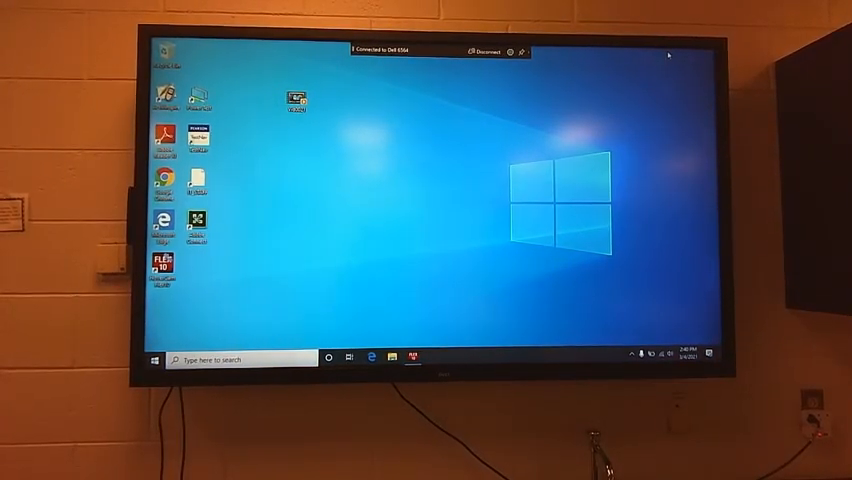
mouse_move(624, 156)
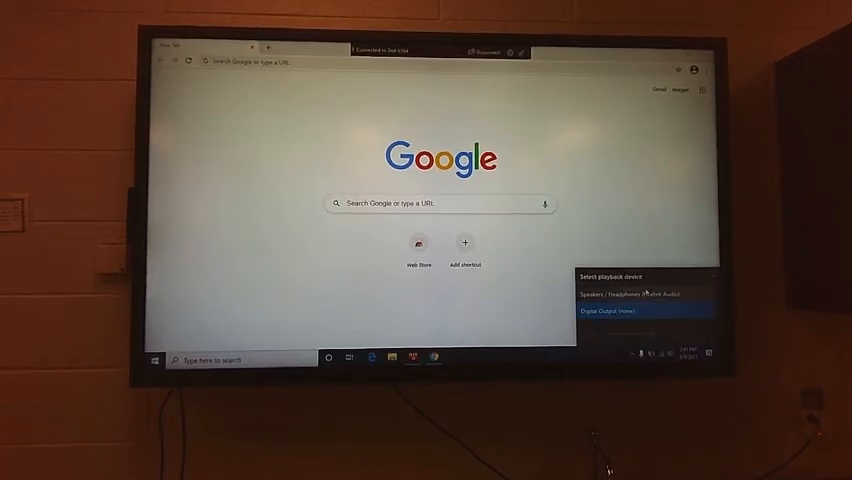
- Switch the laptop's audio output to the other listed playback device
left_click(628, 292)
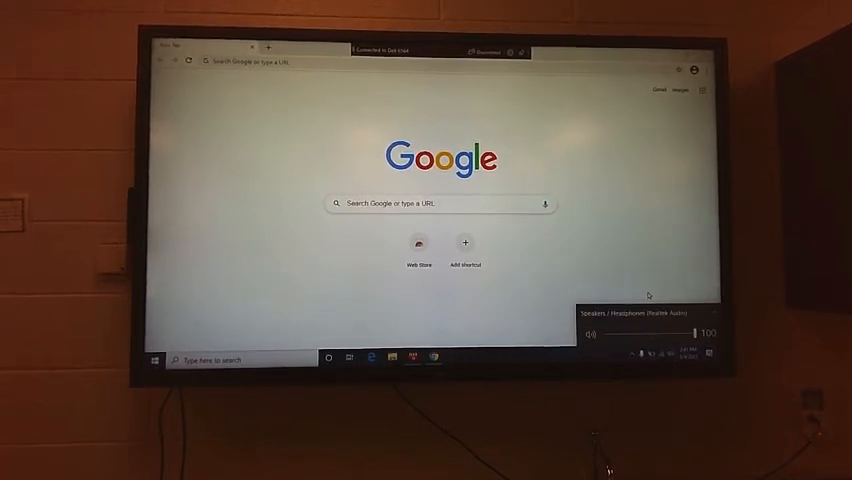